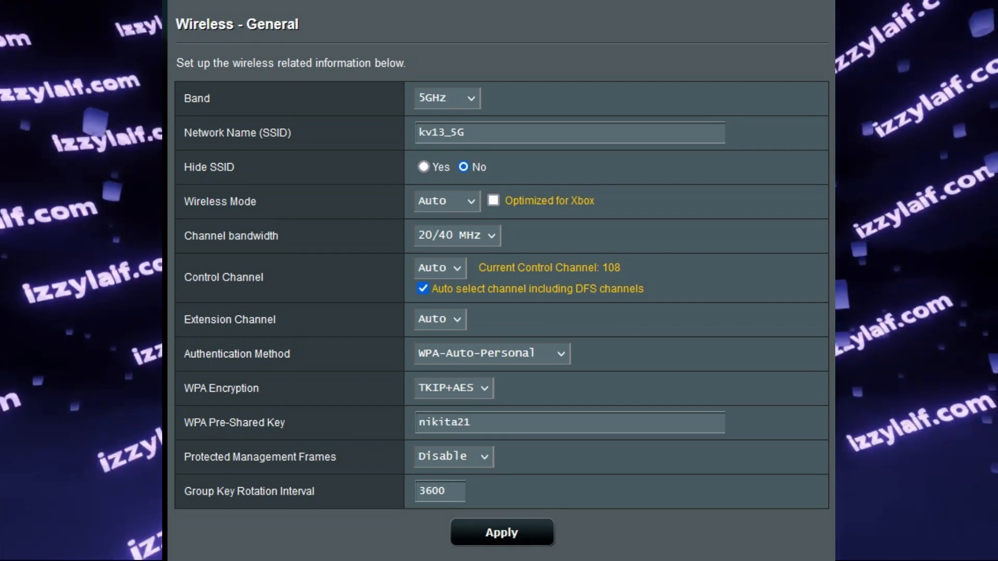
Expand the 5GHz Control Channel list, showing Auto and channels 36 through 140
{"action": "left_click", "coordinate": [440, 208]}
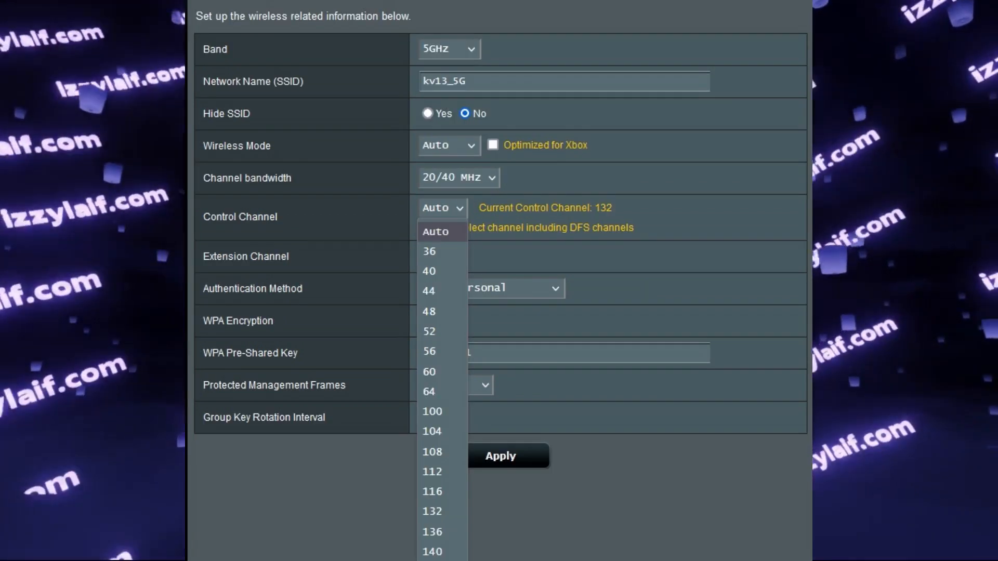